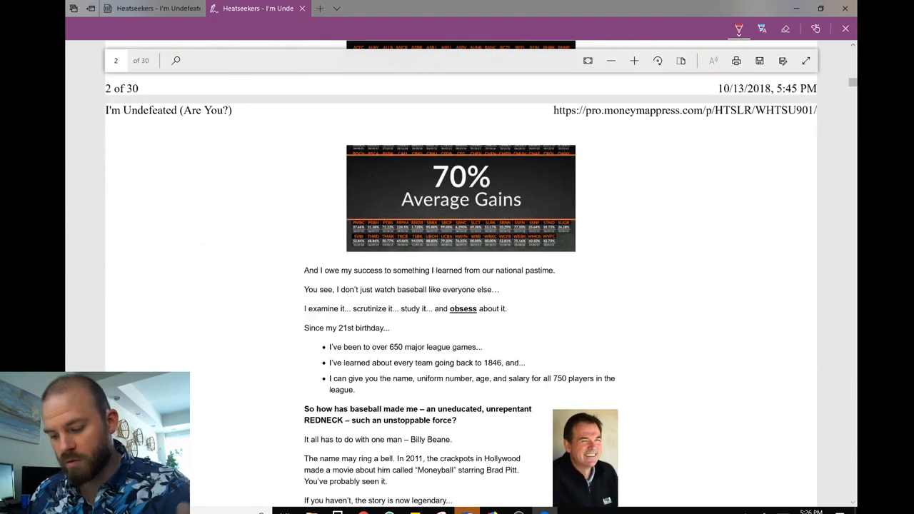
# Scroll down the letter to the REDNECK headline area while inking the Objection and Claim labels.
pyautogui.scroll(-3)
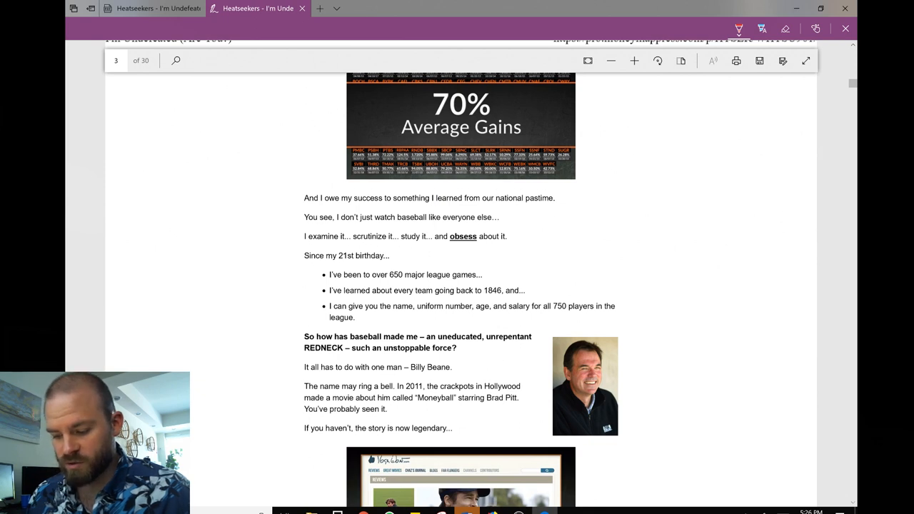
pyautogui.scroll(-3)
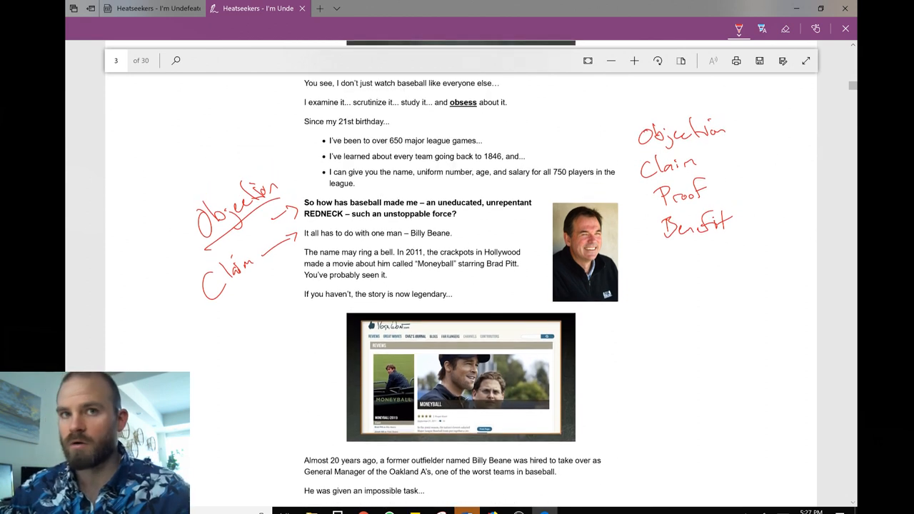
pyautogui.scroll(-3)
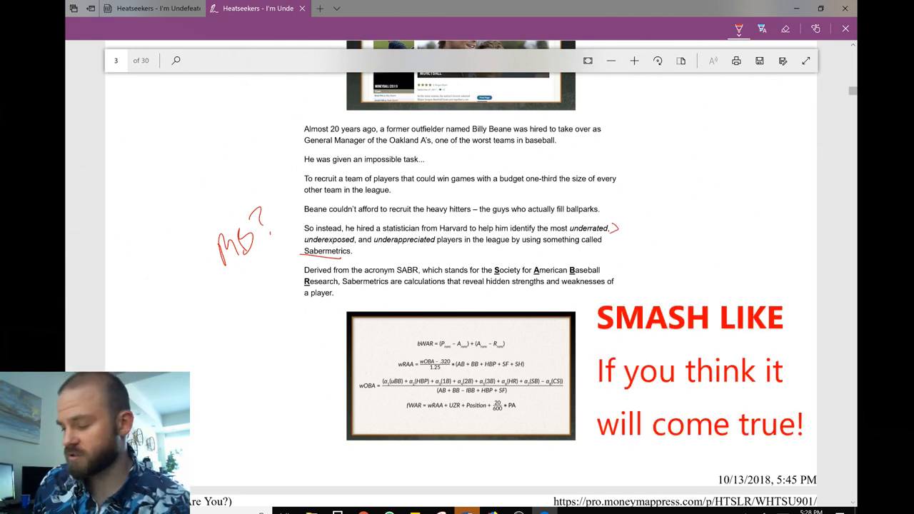
# Scroll down past the marked-up statistician paragraph toward page 3.
pyautogui.scroll(-3)
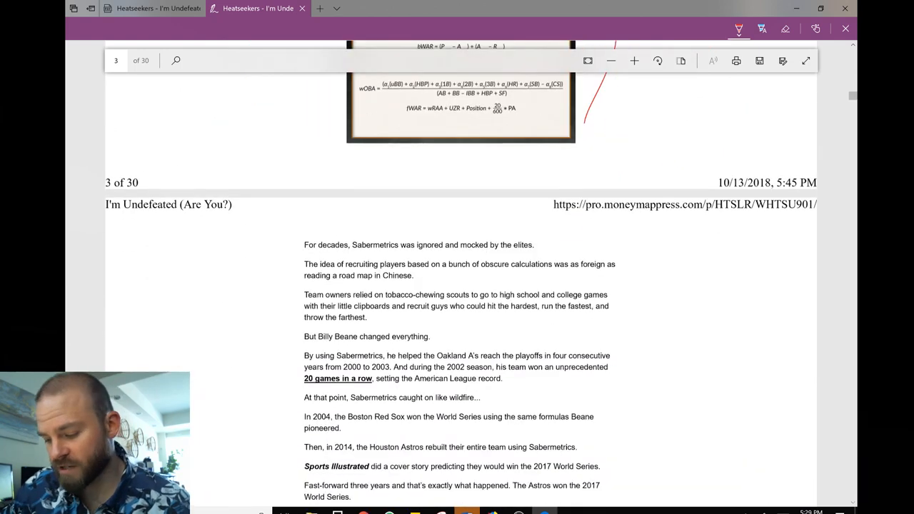
# Scroll through the Red Sox and Astros success stories to reach the How to Use Sabermetrics section.
pyautogui.scroll(-3)
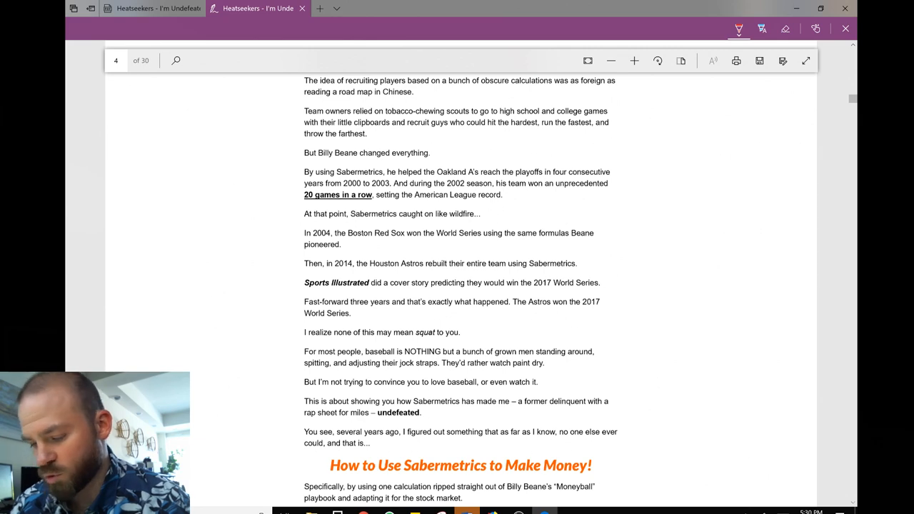
pyautogui.scroll(-3)
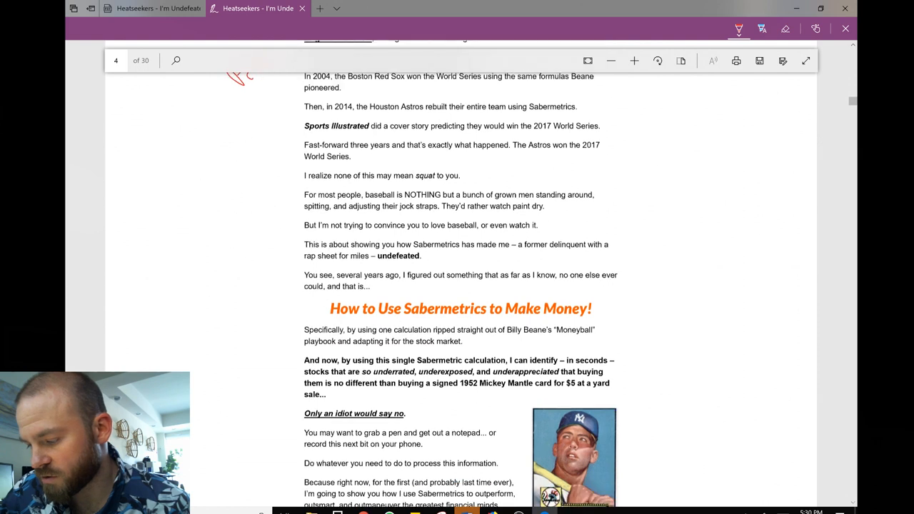
# Scroll down the page past the World Series prediction lines and the circled 'squat to you' sentence.
pyautogui.scroll(-3)
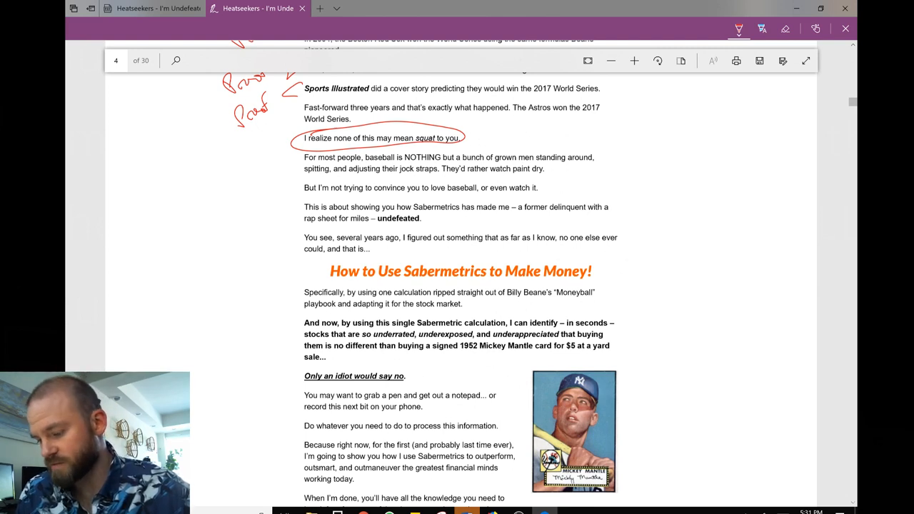
pyautogui.scroll(-3)
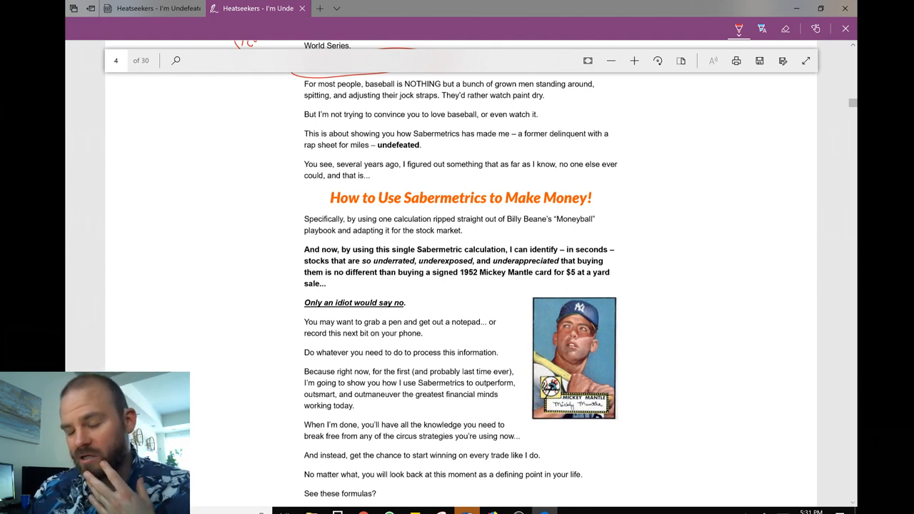
# Ink a red stroke beside the sentence before the Sabermetrics heading, then scroll back up.
pyautogui.moveTo(531, 177); pyautogui.dragTo(621, 174)
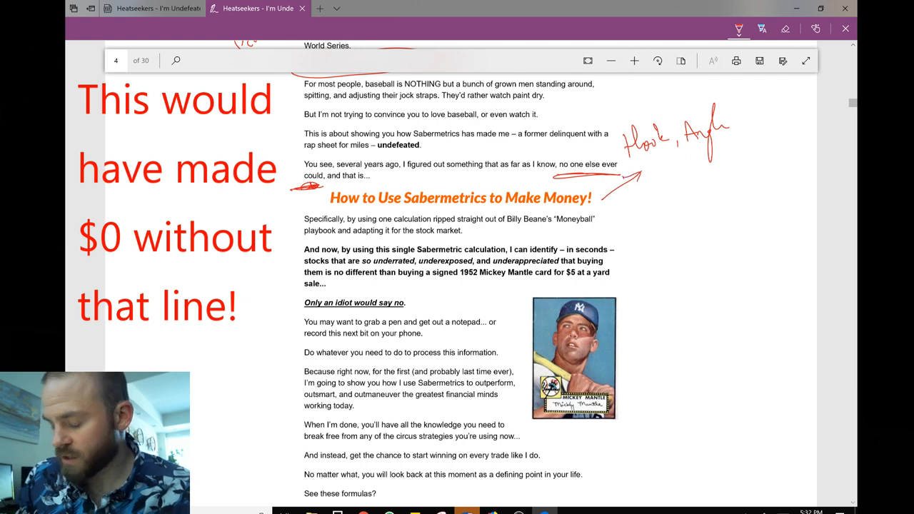
pyautogui.scroll(3)
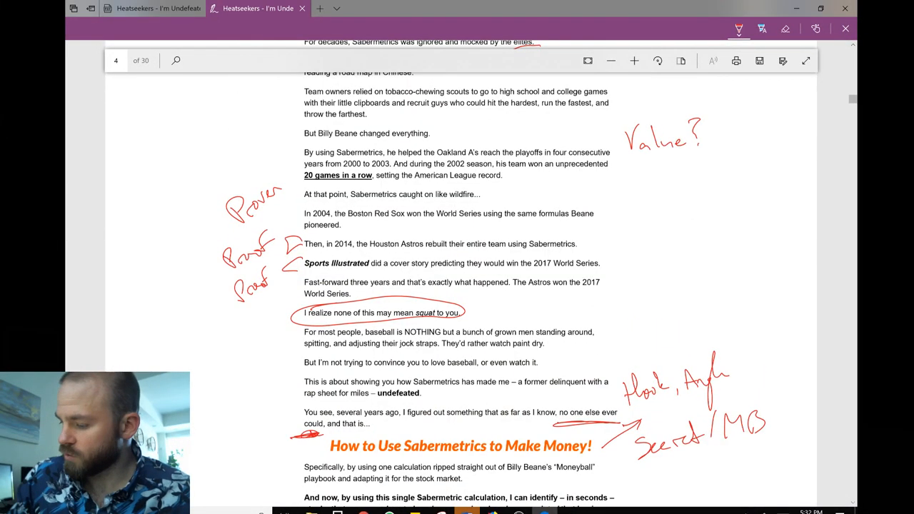
# Scroll down past the Secret/MB-labelled headline to the Mickey Mantle card section.
pyautogui.scroll(-3)
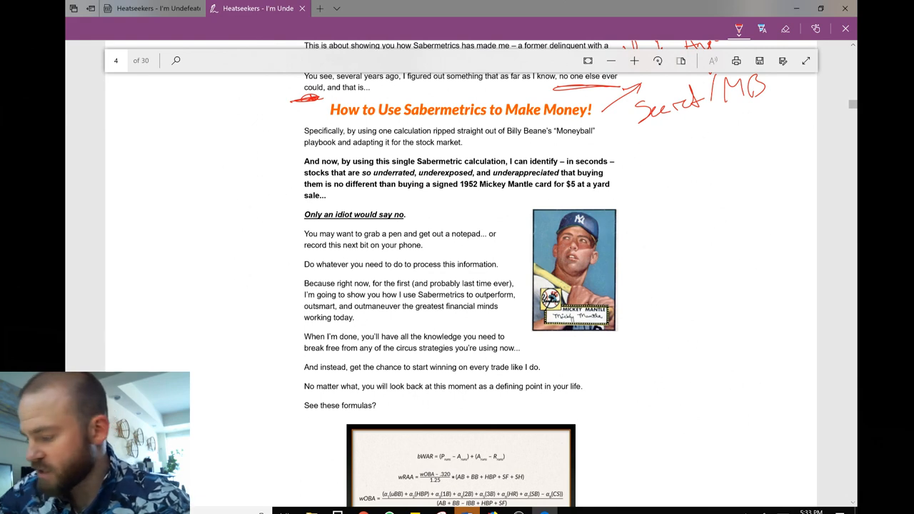
pyautogui.scroll(-3)
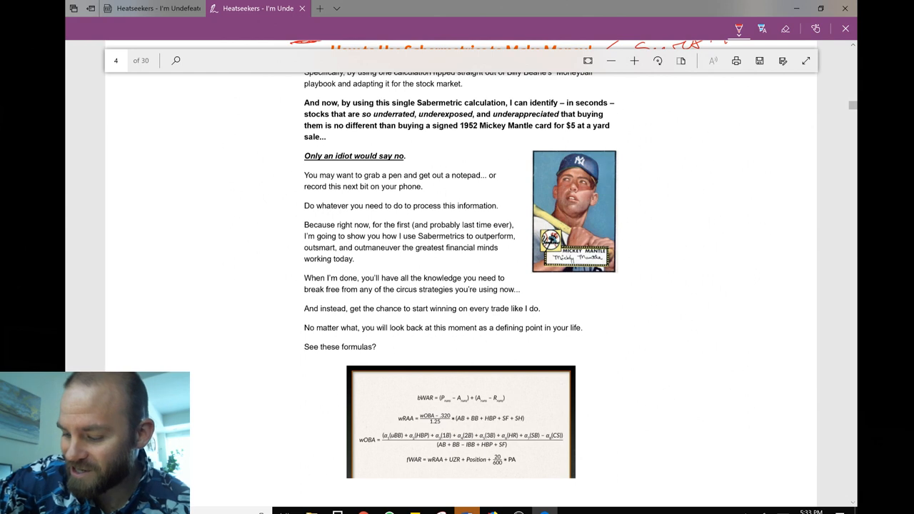
# Scroll down through the first-time offer paragraph marked Scarcity and Bribe.
pyautogui.scroll(-3)
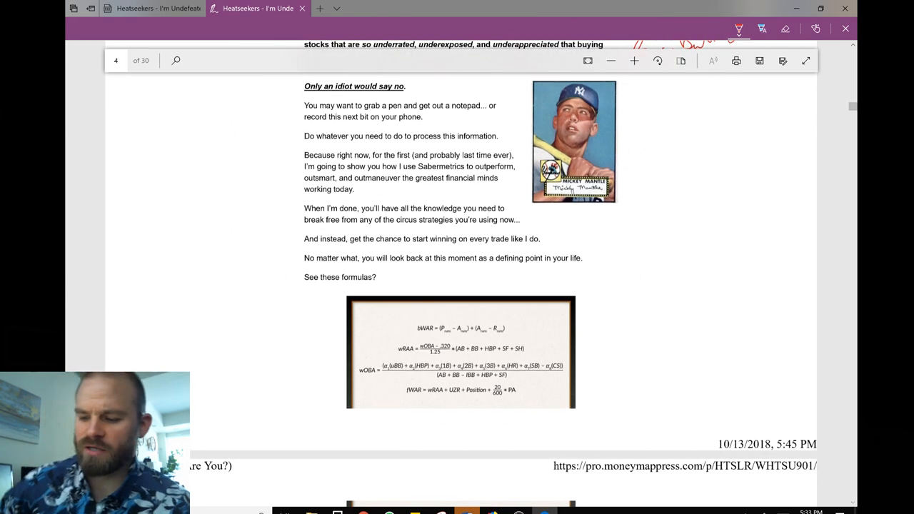
pyautogui.scroll(-3)
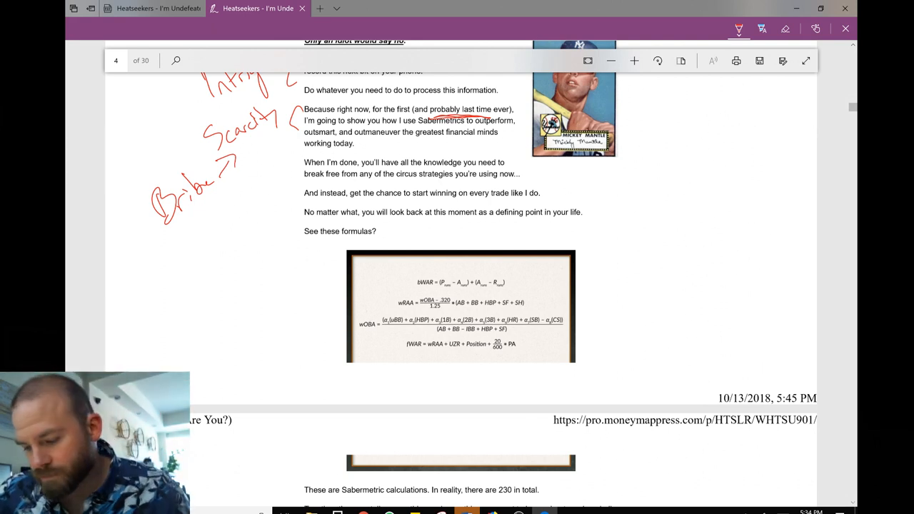
pyautogui.scroll(-3)
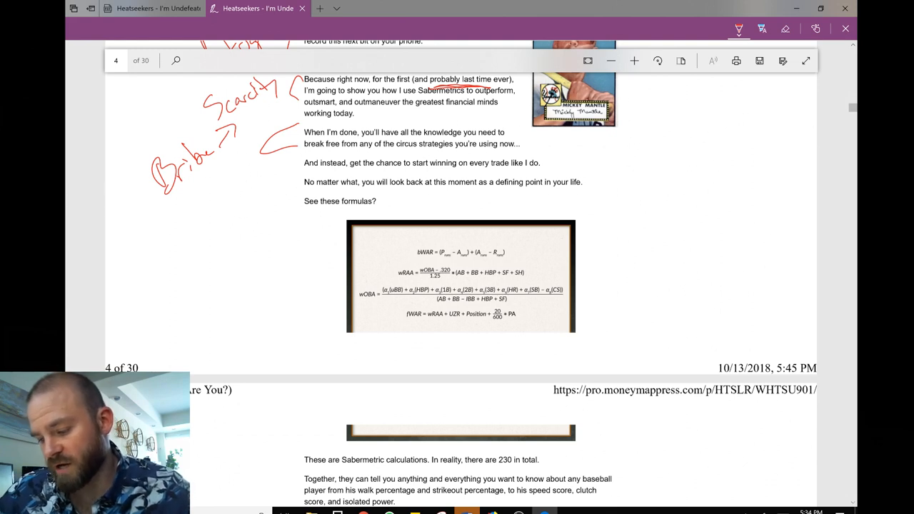
pyautogui.scroll(-3)
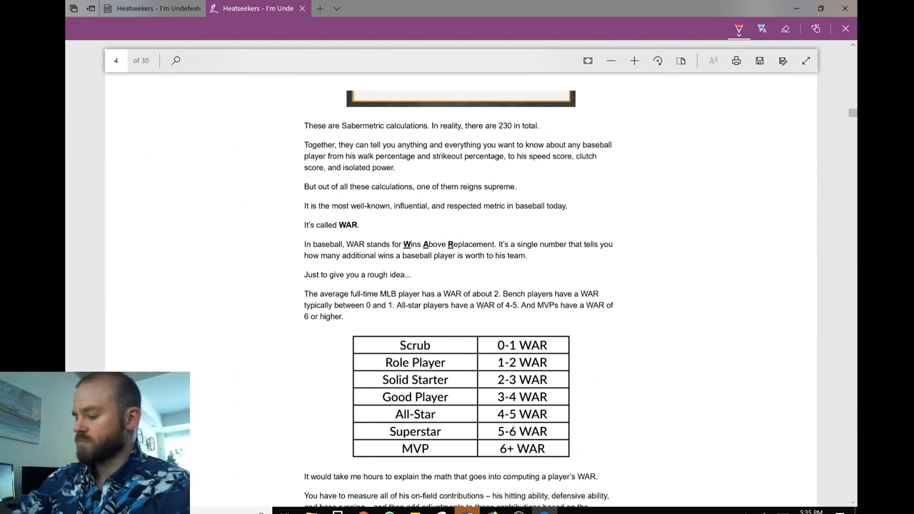
# Scroll back up toward page 1 and the Tim Melvin intro.
pyautogui.scroll(3)
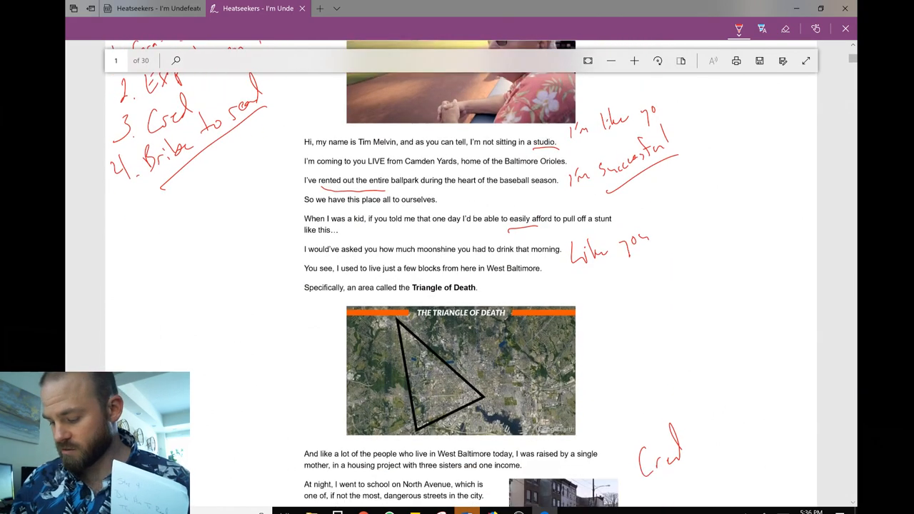
# Scroll down through the pages to the Mickey Mantle card passage.
pyautogui.scroll(-3)
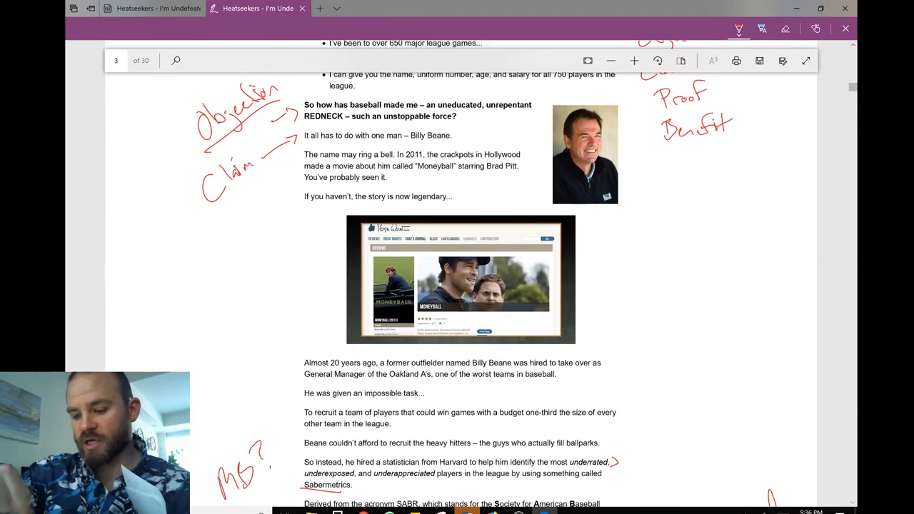
pyautogui.scroll(-3)
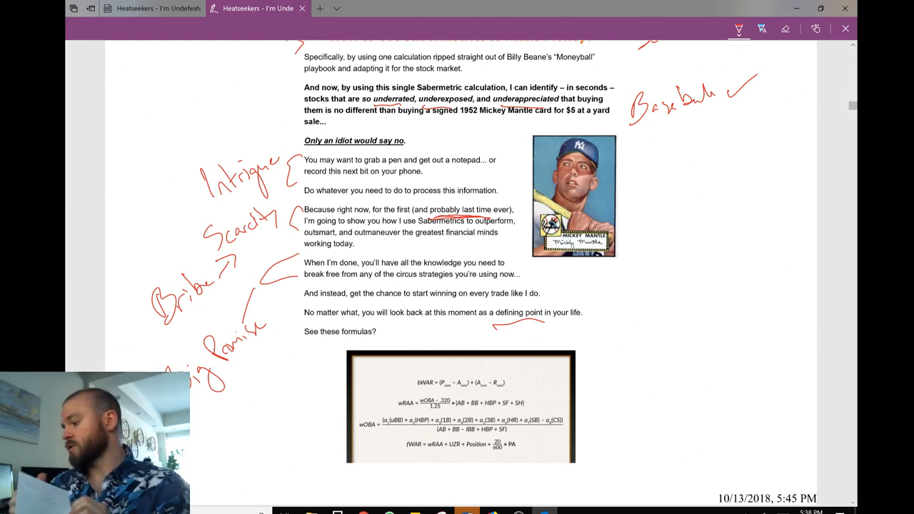
# Scroll down to the passage ending with 'See these formulas?'.
pyautogui.scroll(-3)
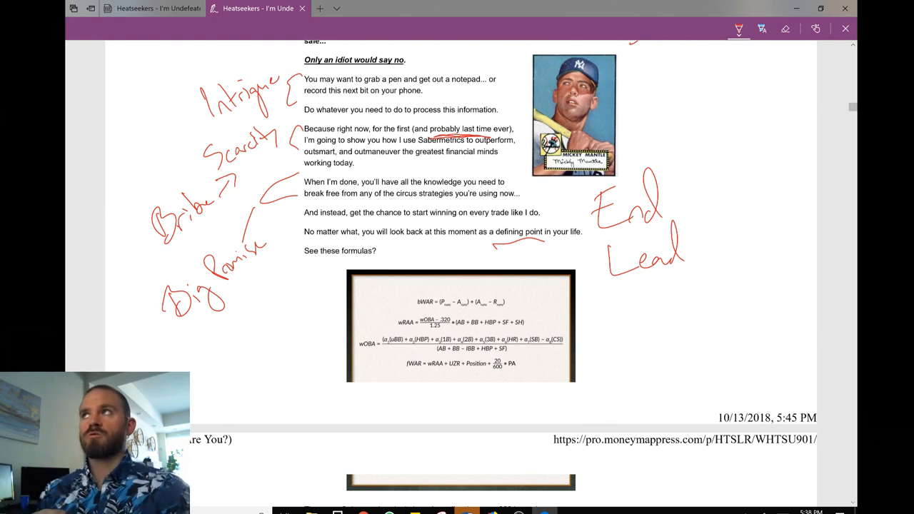
pyautogui.click(817, 29)
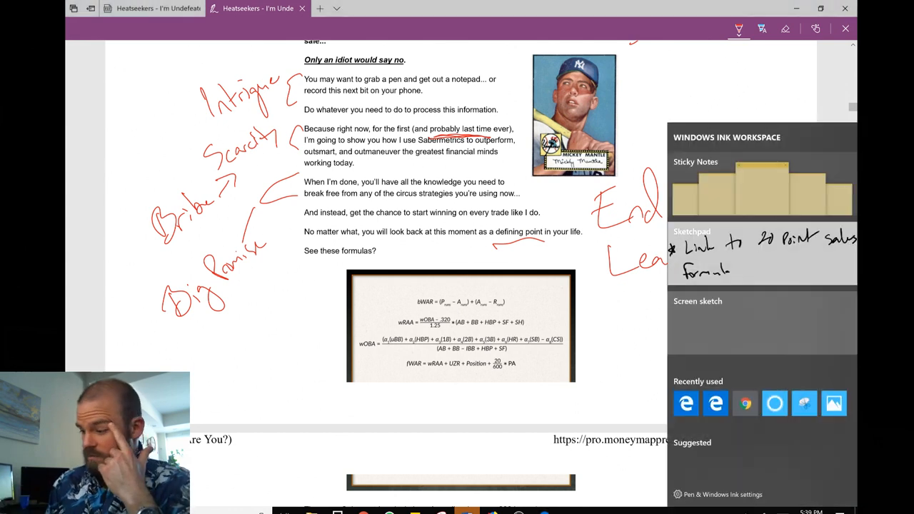
pyautogui.click(691, 231)
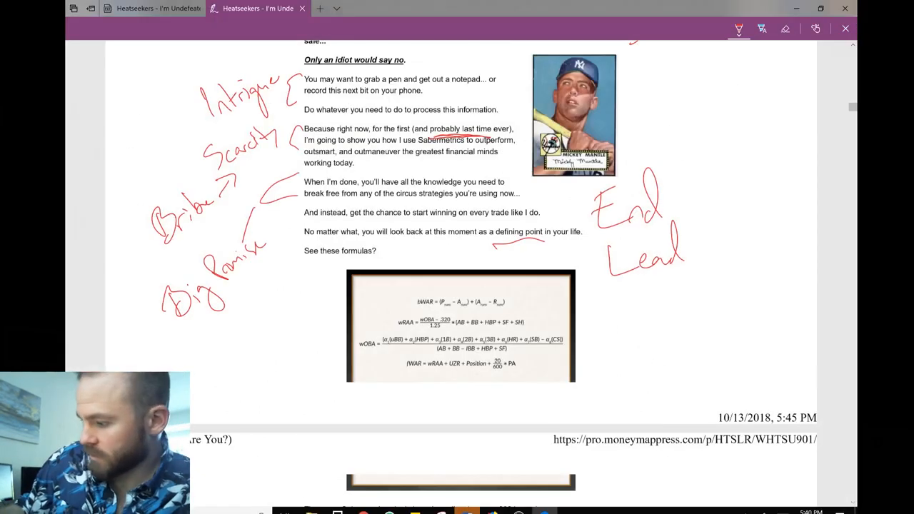
pyautogui.scroll(-3)
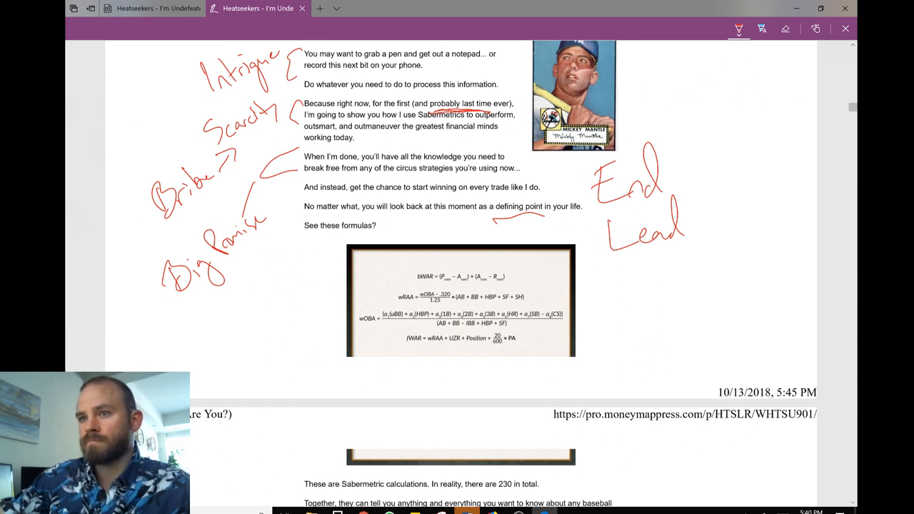